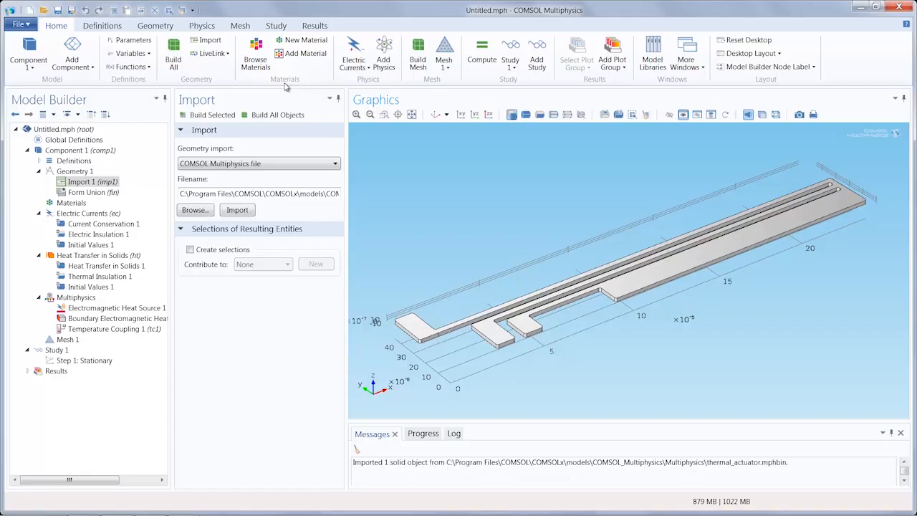
{"action": "mouse_move", "coordinate": [304, 53]}
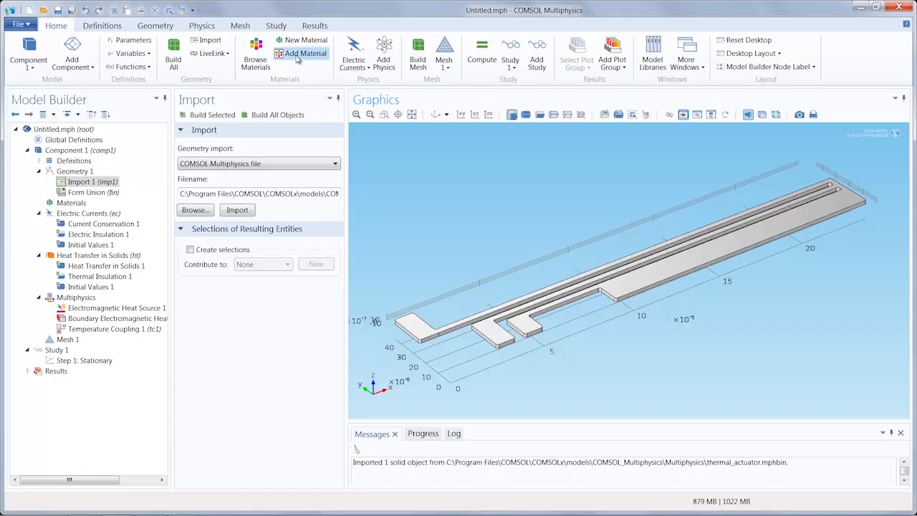
- Browse the Add Material window, expanding and collapsing the Material Library and Built-In categories
{"action": "left_click", "coordinate": [305, 53]}
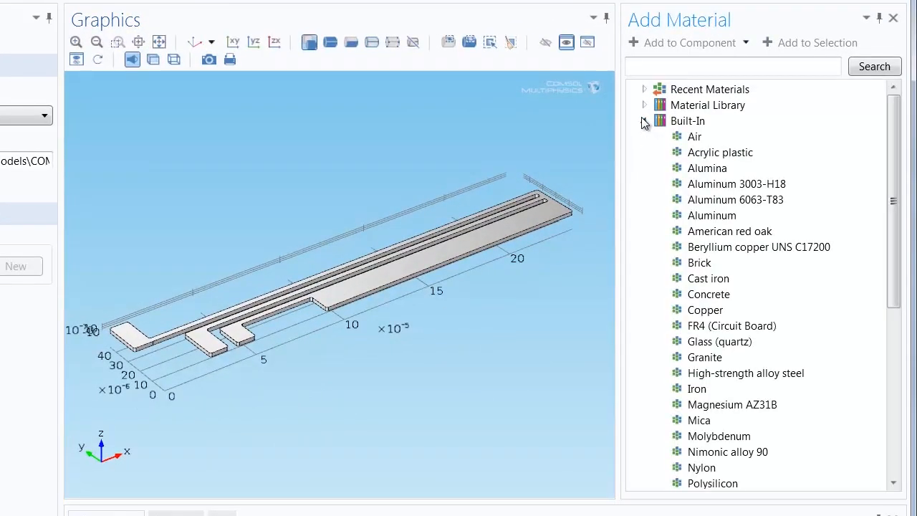
{"action": "scroll", "scroll_direction": "down", "scroll_amount": 3}
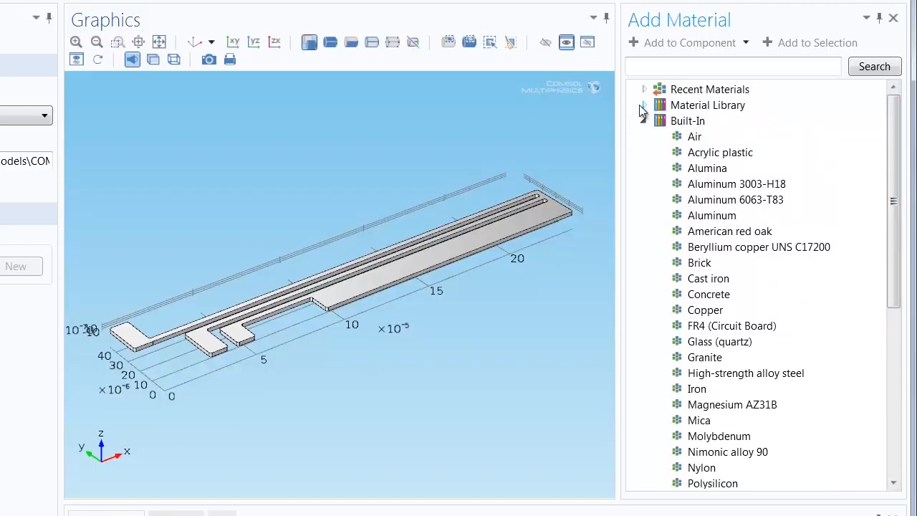
{"action": "left_click", "coordinate": [641, 106]}
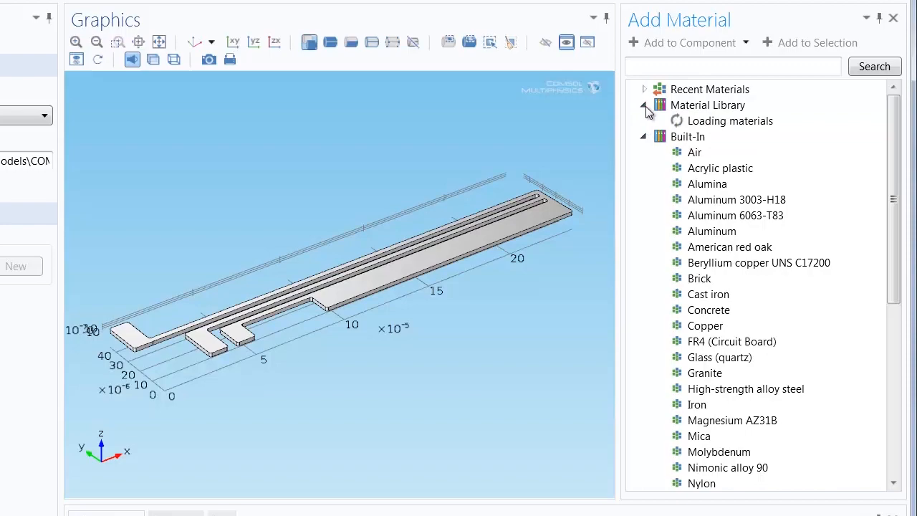
{"action": "left_click", "coordinate": [641, 106]}
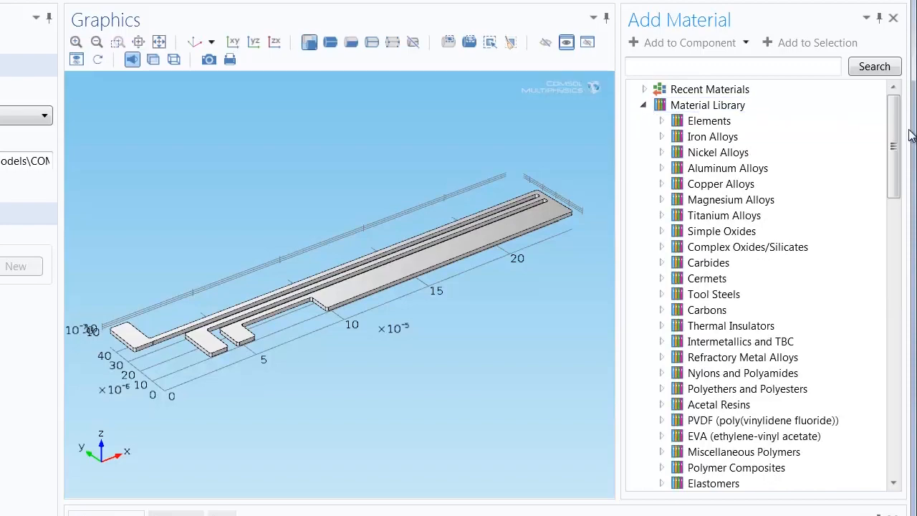
{"action": "scroll", "scroll_direction": "down", "scroll_amount": 3}
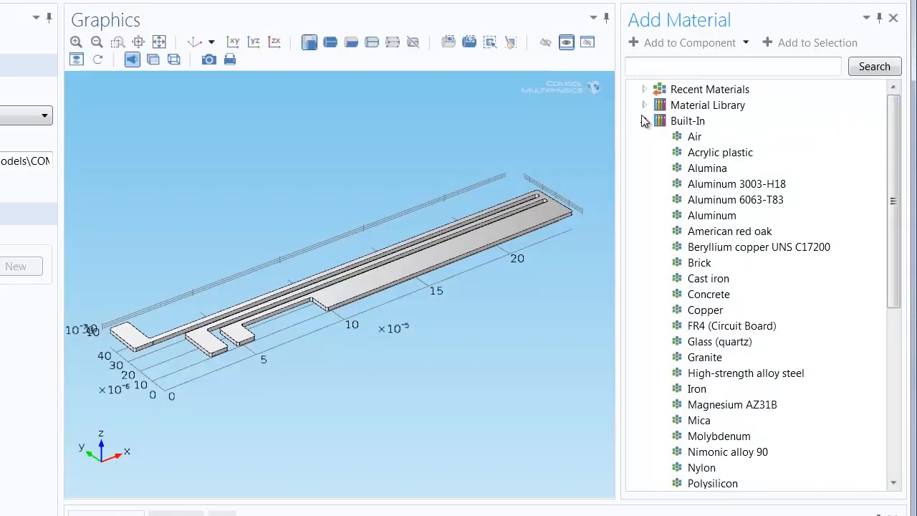
{"action": "left_click", "coordinate": [643, 120]}
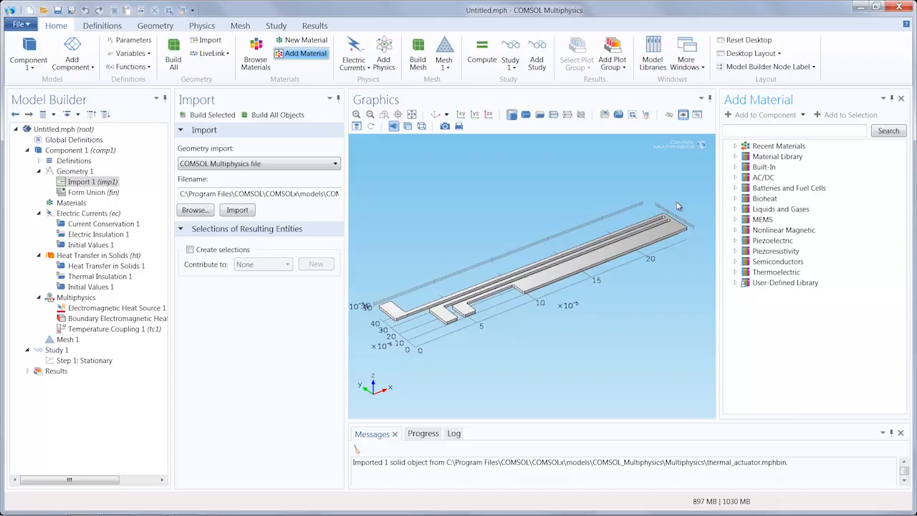
{"action": "mouse_move", "coordinate": [733, 224]}
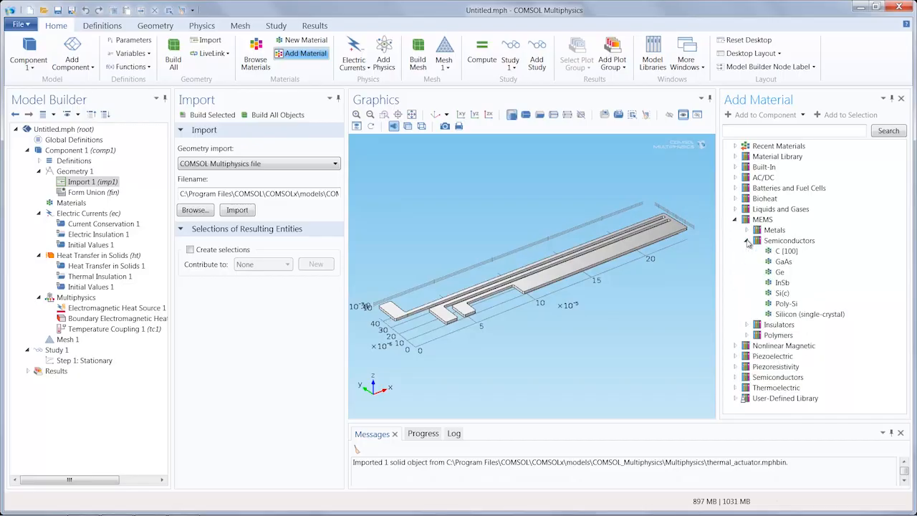
- Add Poly-Si from MEMS > Semiconductors to the component, applied to all domains
{"action": "left_click", "coordinate": [785, 303]}
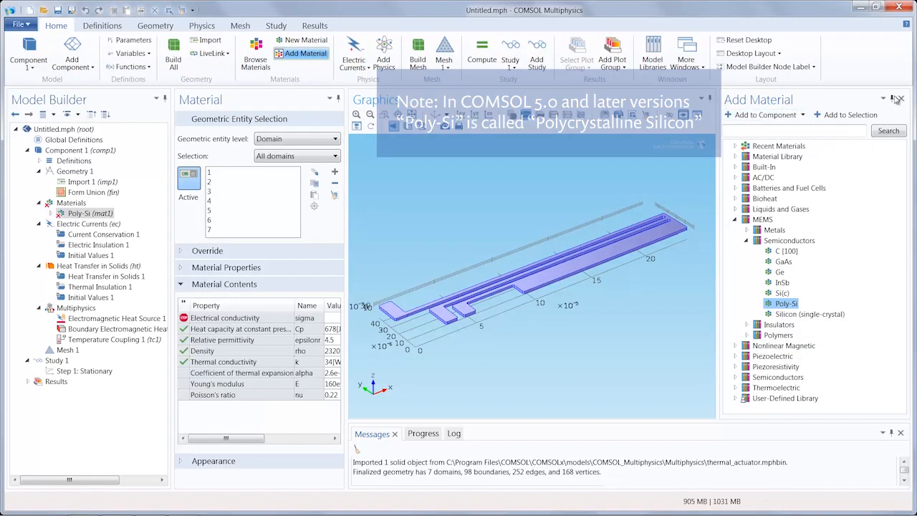
- Close the Add Material window to review the Poly-Si Material Contents table
{"action": "left_click", "coordinate": [897, 99]}
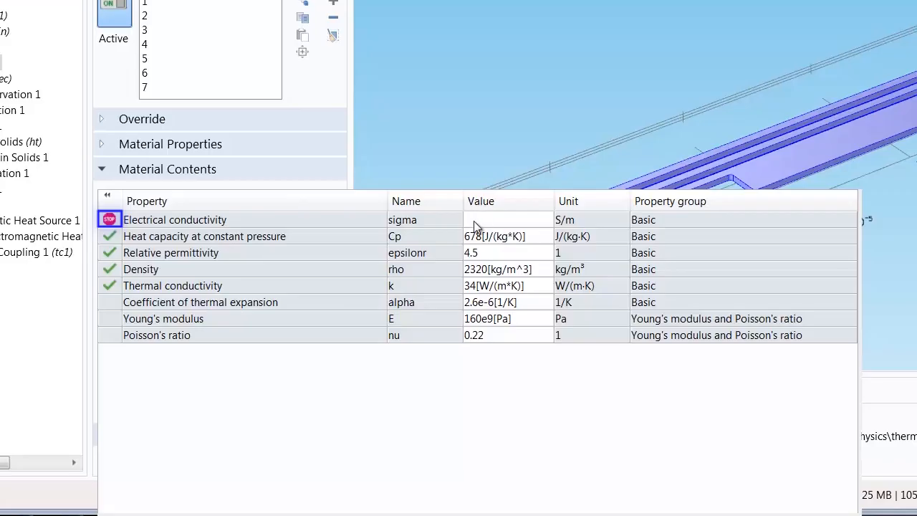
{"action": "left_click", "coordinate": [108, 219]}
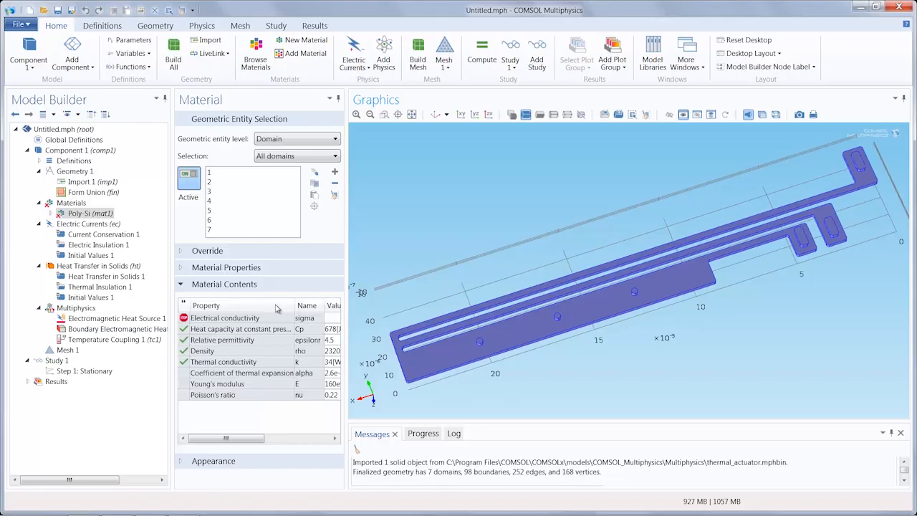
{"action": "mouse_move", "coordinate": [228, 300]}
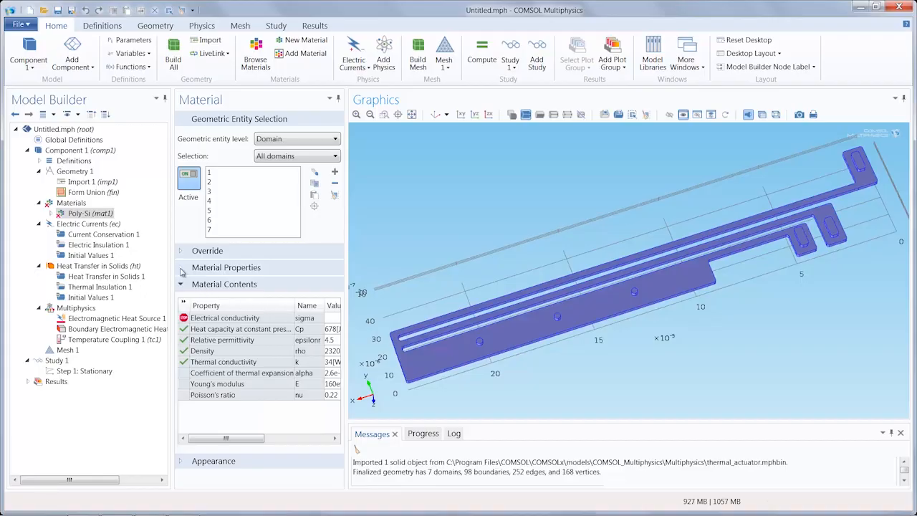
- Expand the Material Properties section listing groups such as Basic Properties and Electrochemistry
{"action": "left_click", "coordinate": [226, 268]}
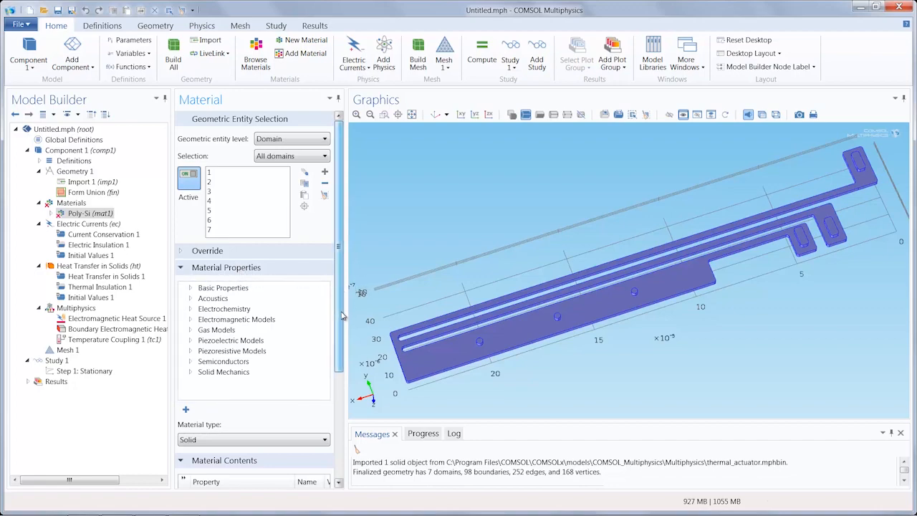
- Expand the Basic Properties group showing Absorption Coefficient, Density and other addable properties
{"action": "scroll", "scroll_direction": "down", "scroll_amount": 3}
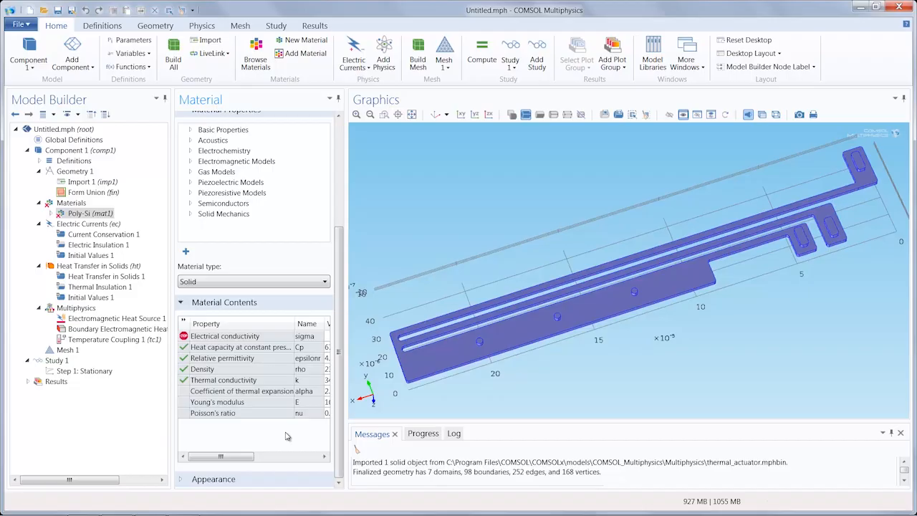
{"action": "mouse_move", "coordinate": [338, 327]}
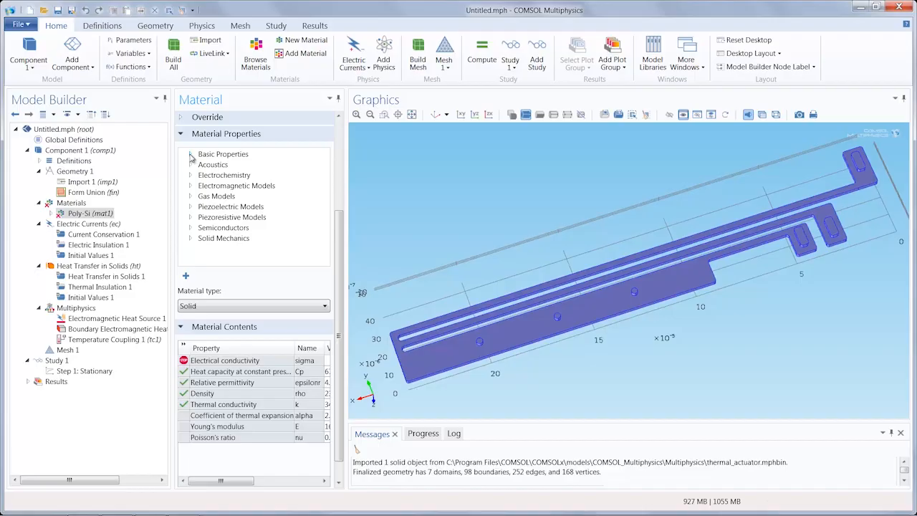
{"action": "left_click", "coordinate": [190, 155]}
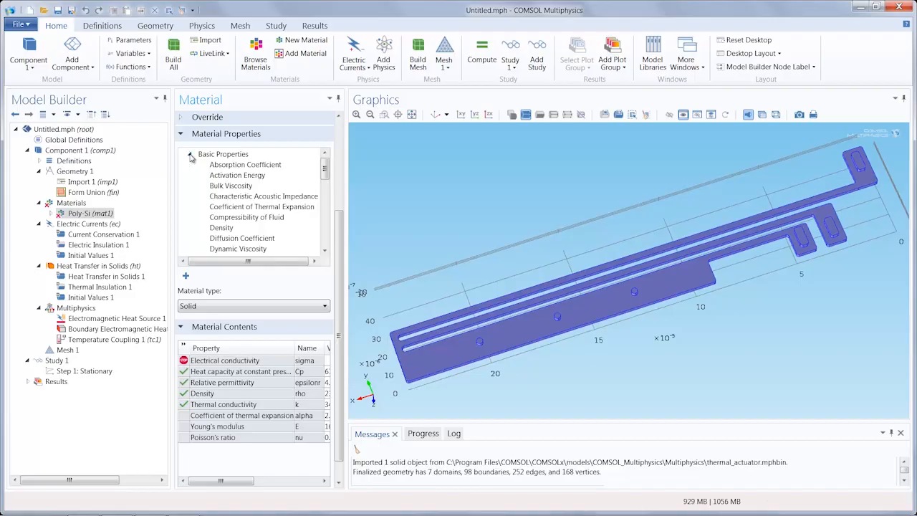